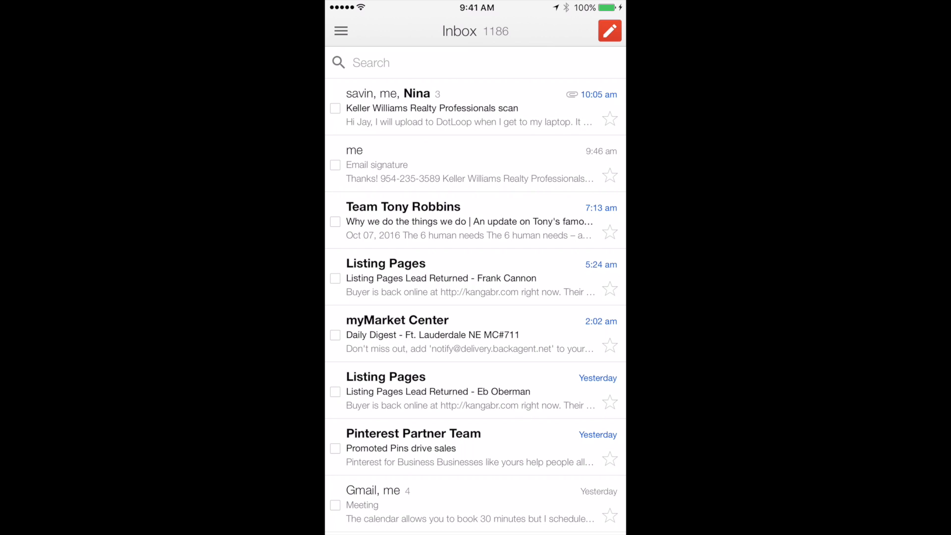
- Open the Gmail account settings showing the mobile signature switched on
click(340, 30)
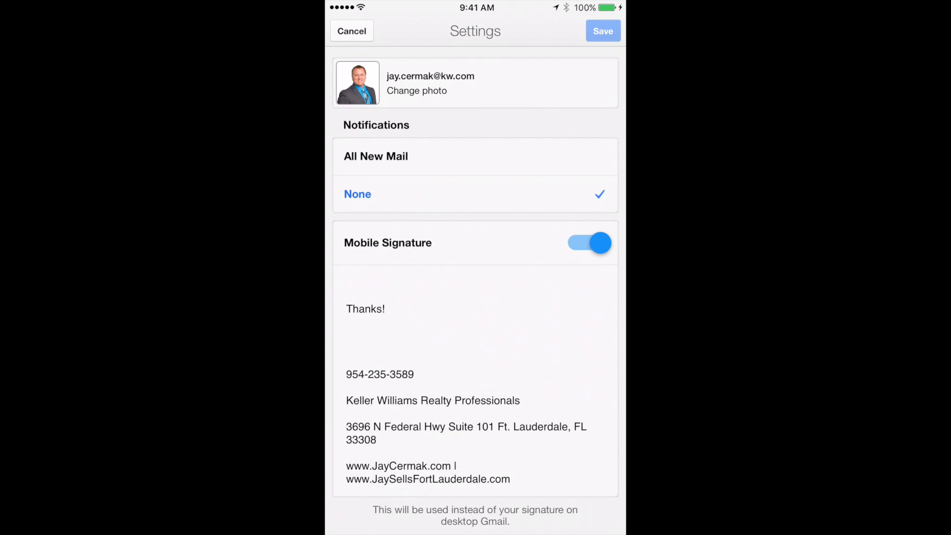
- Switch the mobile signature off and return to the inbox
scroll(down, 3)
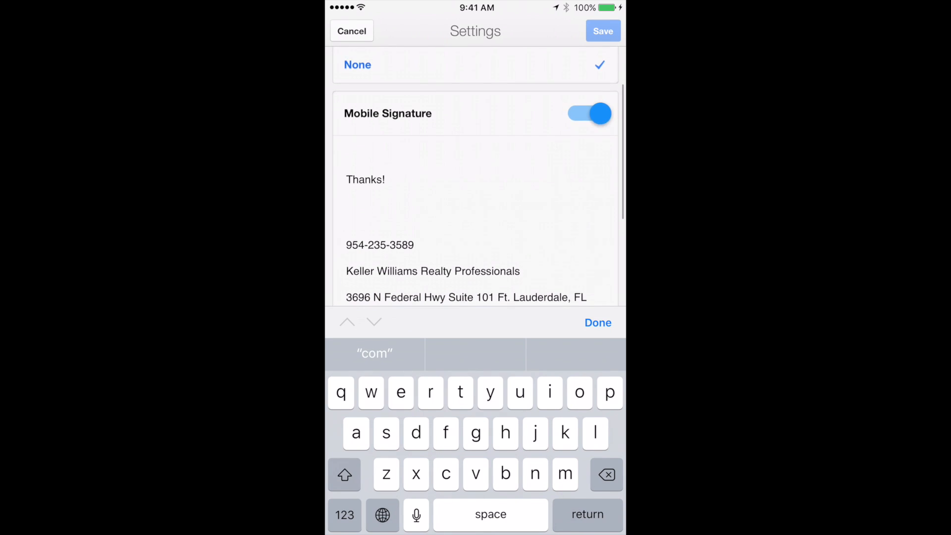
scroll(down, 3)
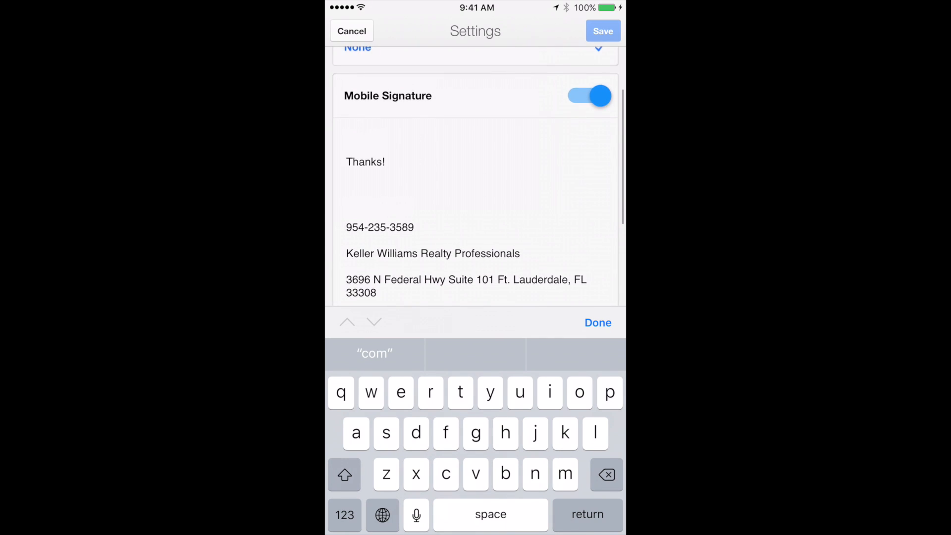
click(587, 96)
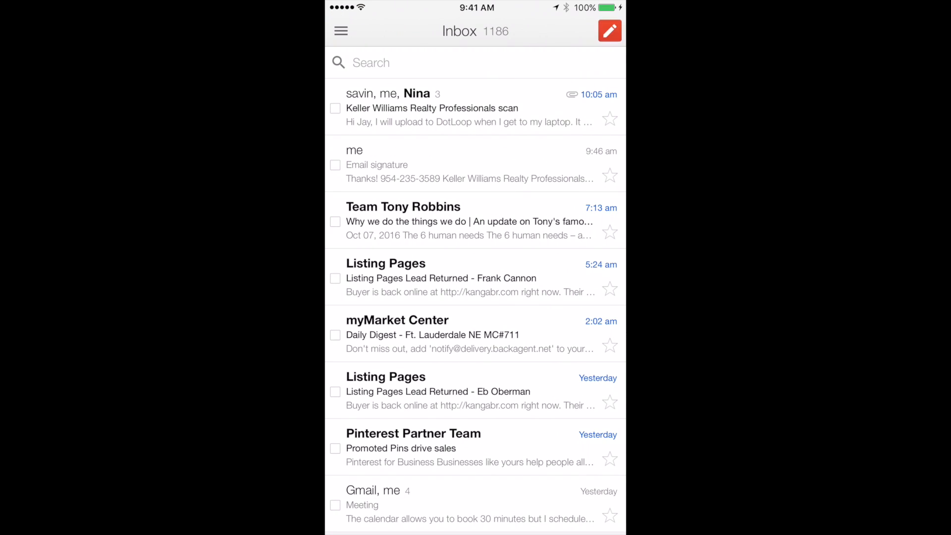
- Send an email to your own address with subject 'Test from gmail app' and body 'Test'
click(609, 31)
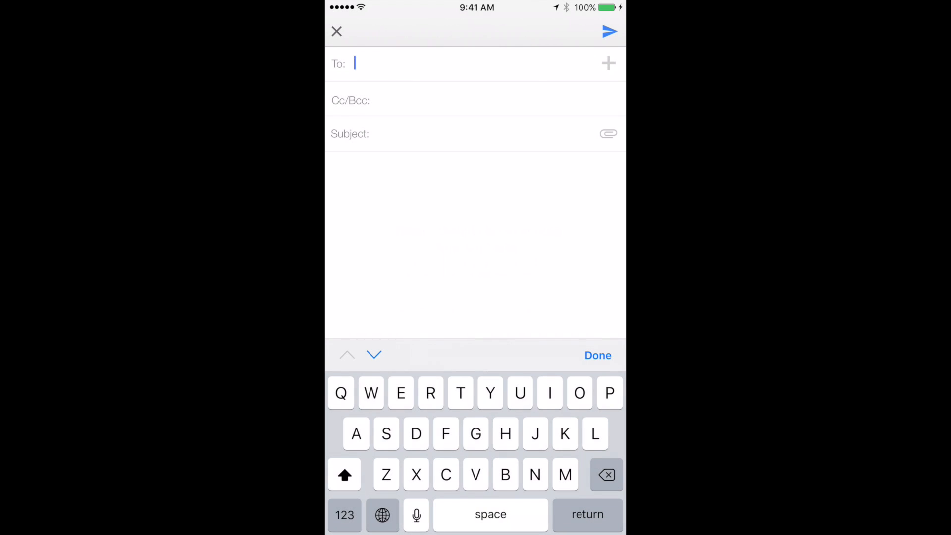
scroll(down, 3)
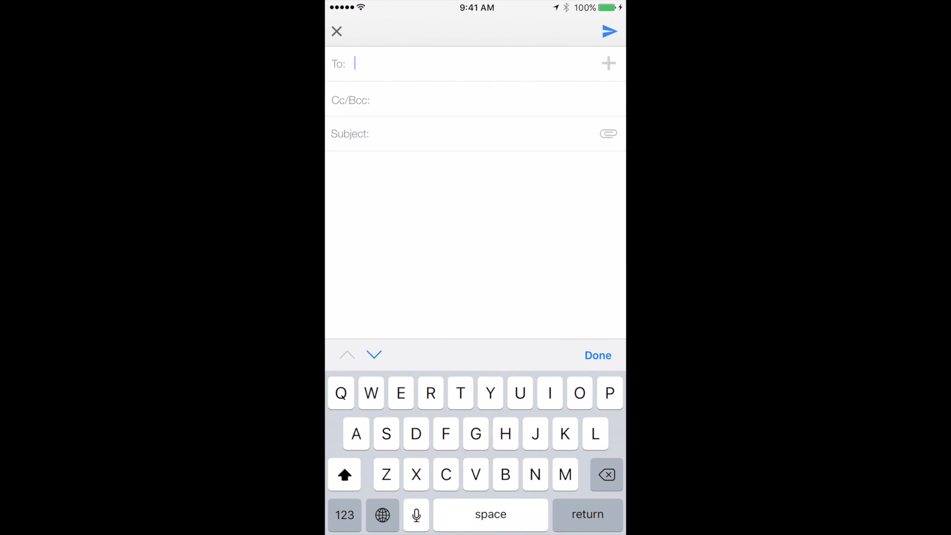
text(a)
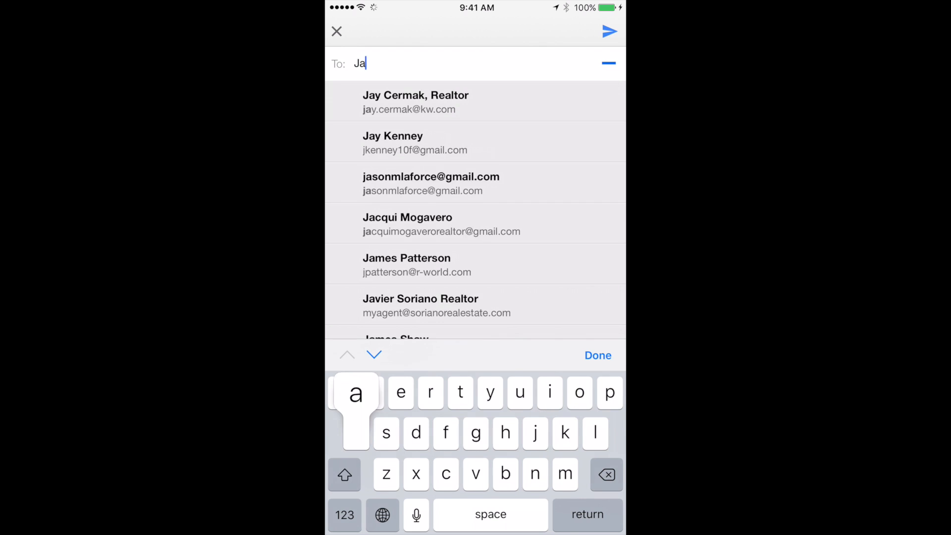
click(415, 102)
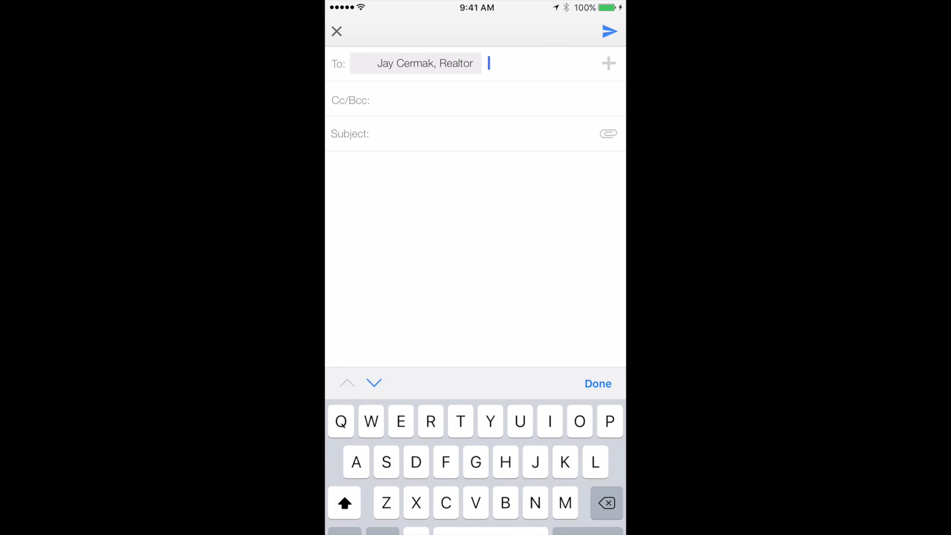
text(T)
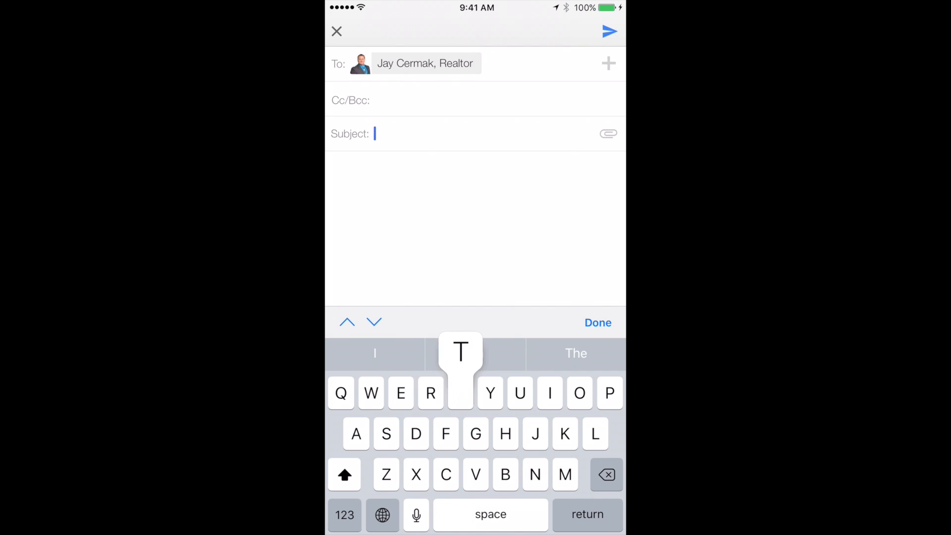
text(Test from)
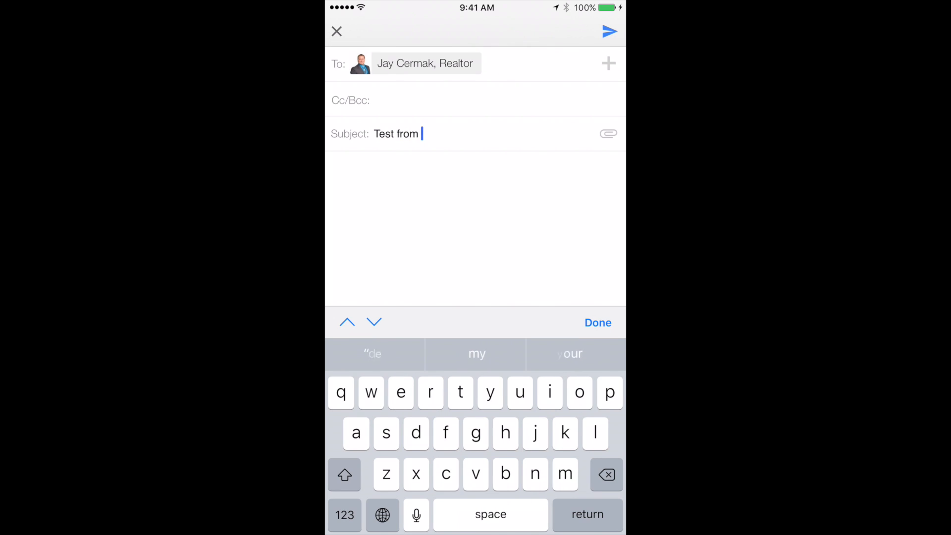
text(gmail app)
click(475, 227)
text(Te)
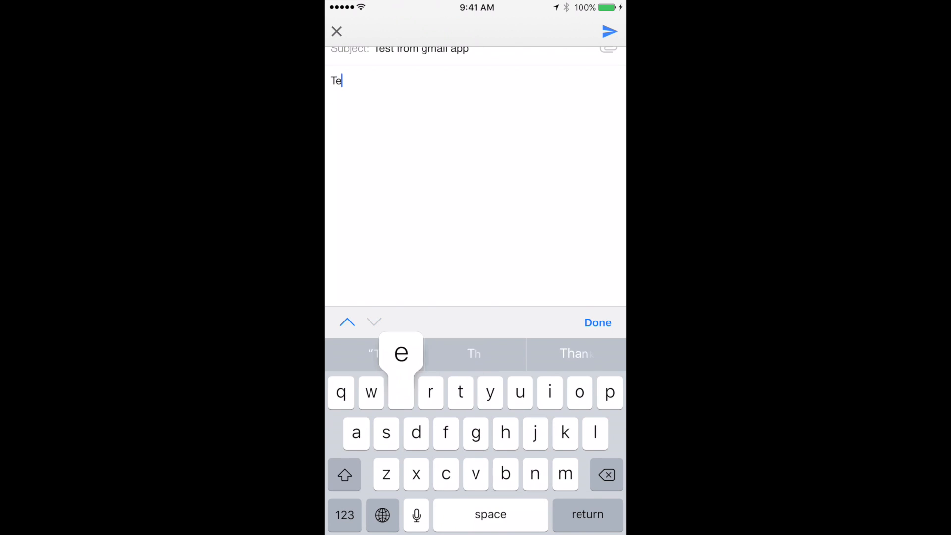
click(609, 30)
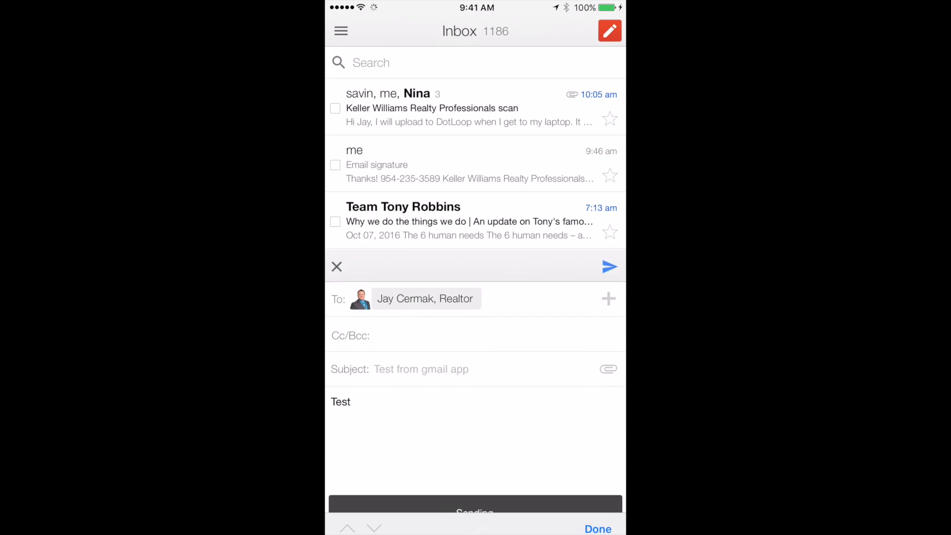
- Open the newly received test email showing the full desktop signature
click(609, 267)
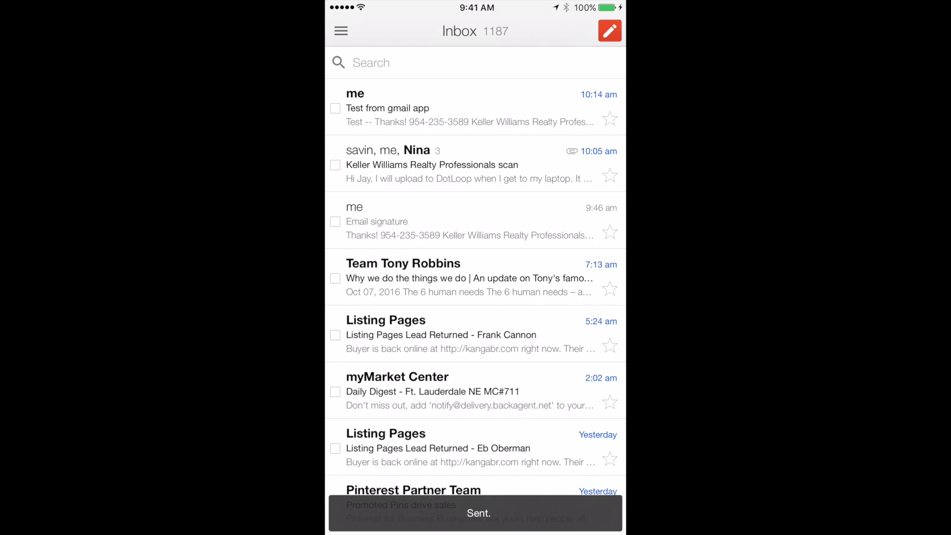
click(387, 108)
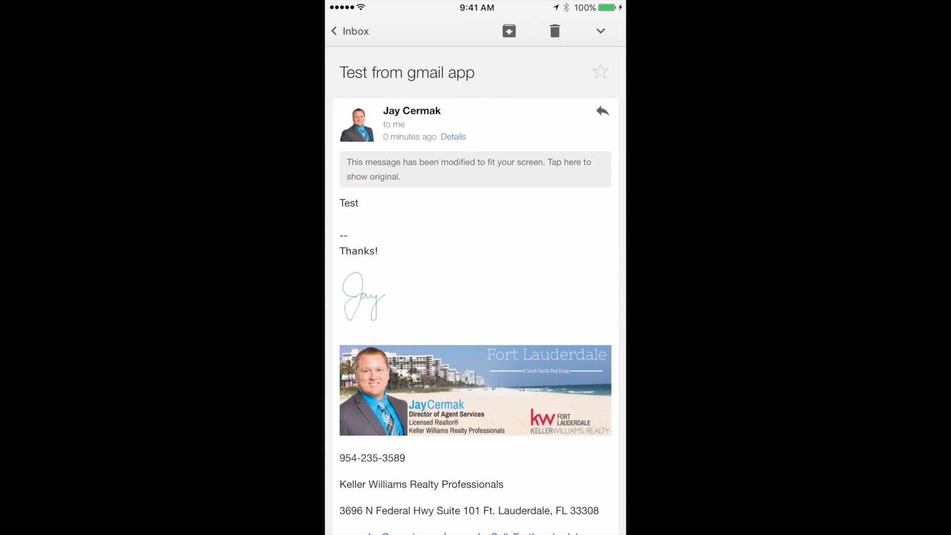
scroll(down, 3)
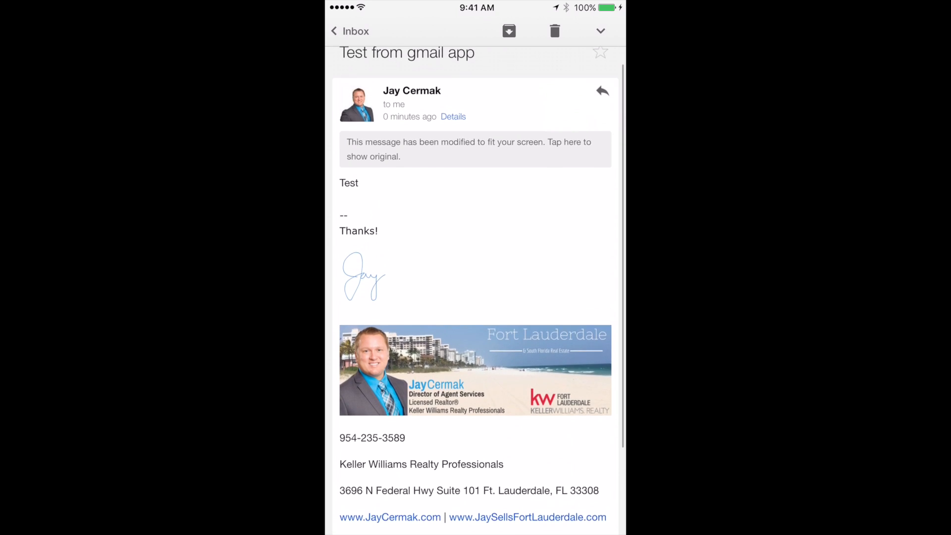
scroll(down, 3)
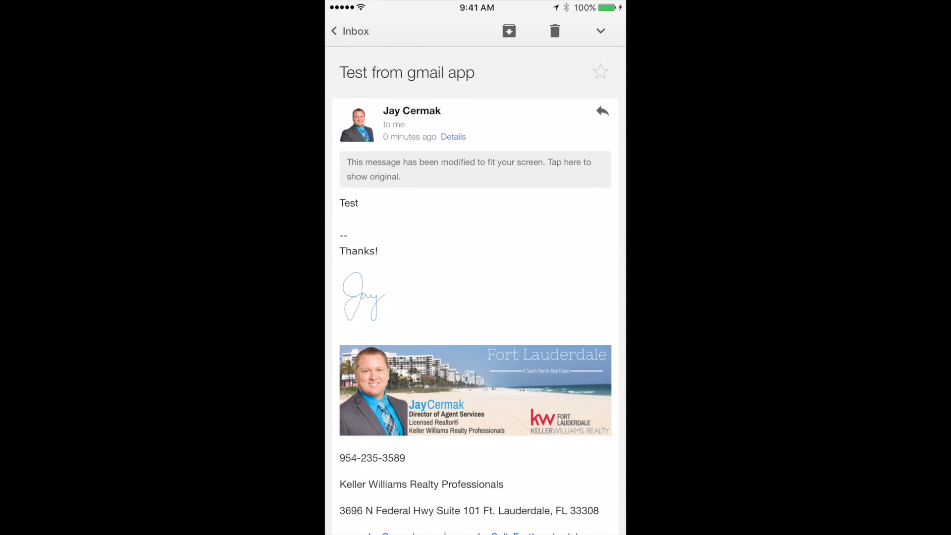